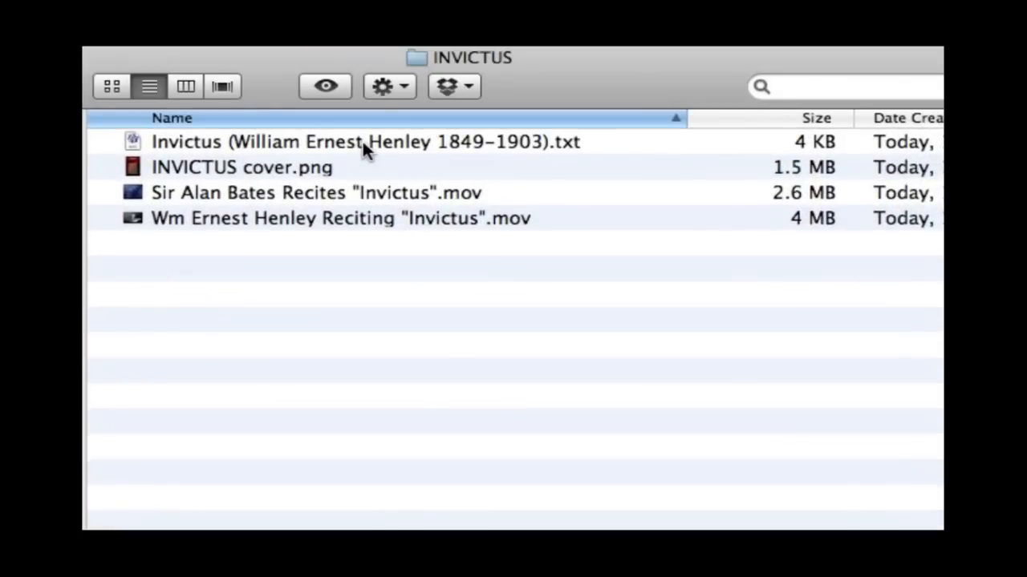
Select the Invictus poem text file and run Create Digital Book from the Selected Files
left_click(361, 142)
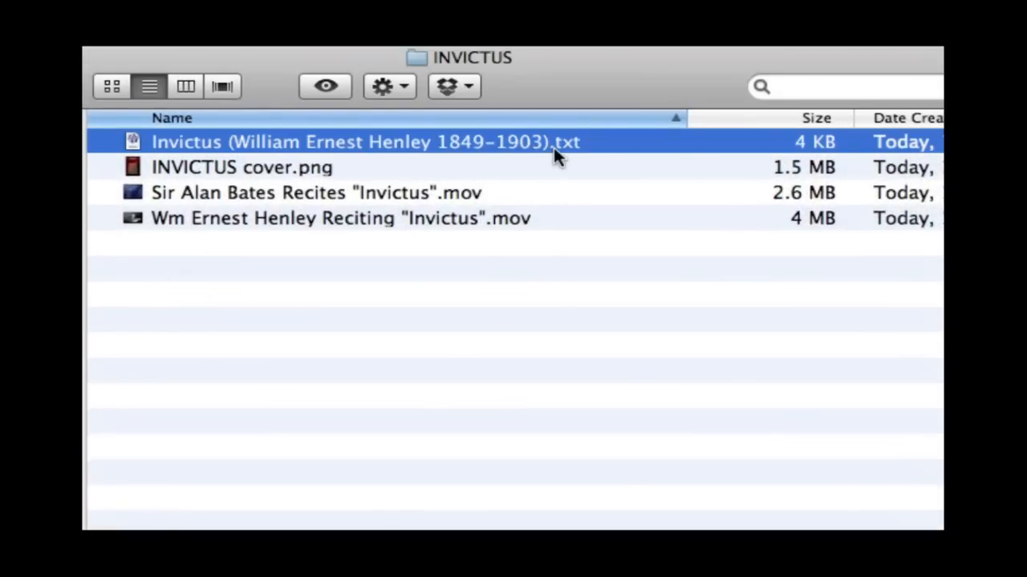
left_click(240, 167)
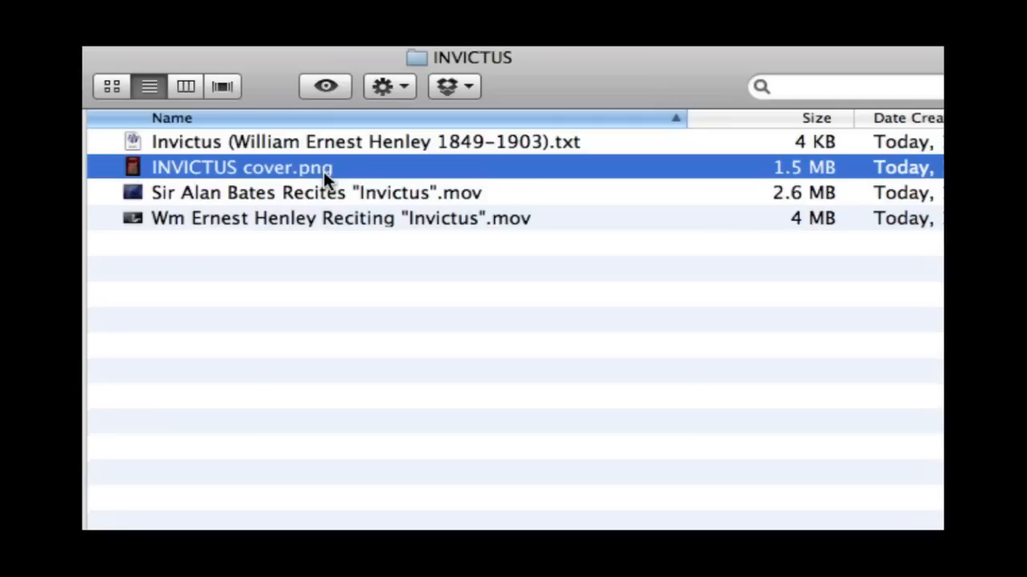
left_click(316, 192)
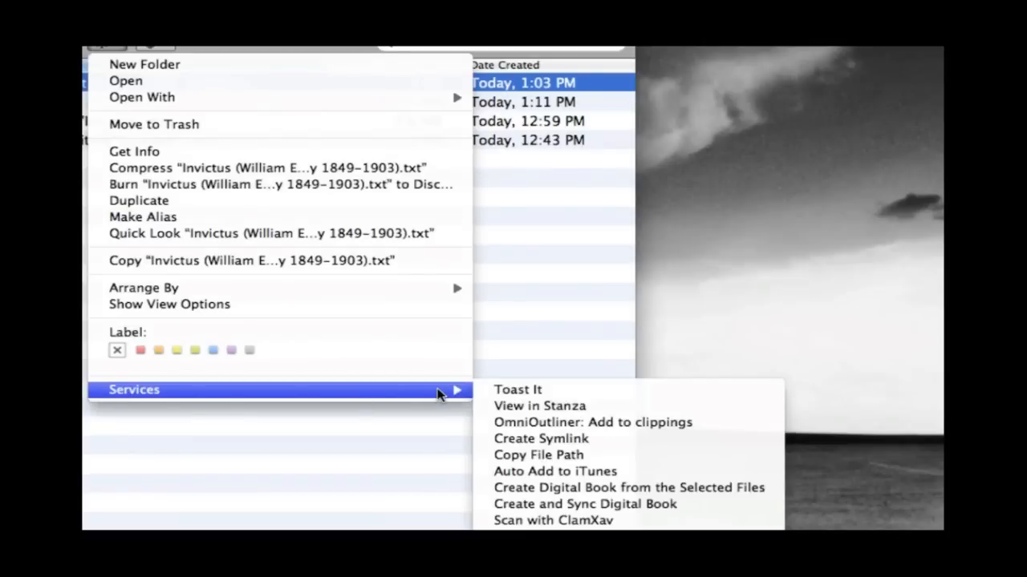
mouse_move(738, 487)
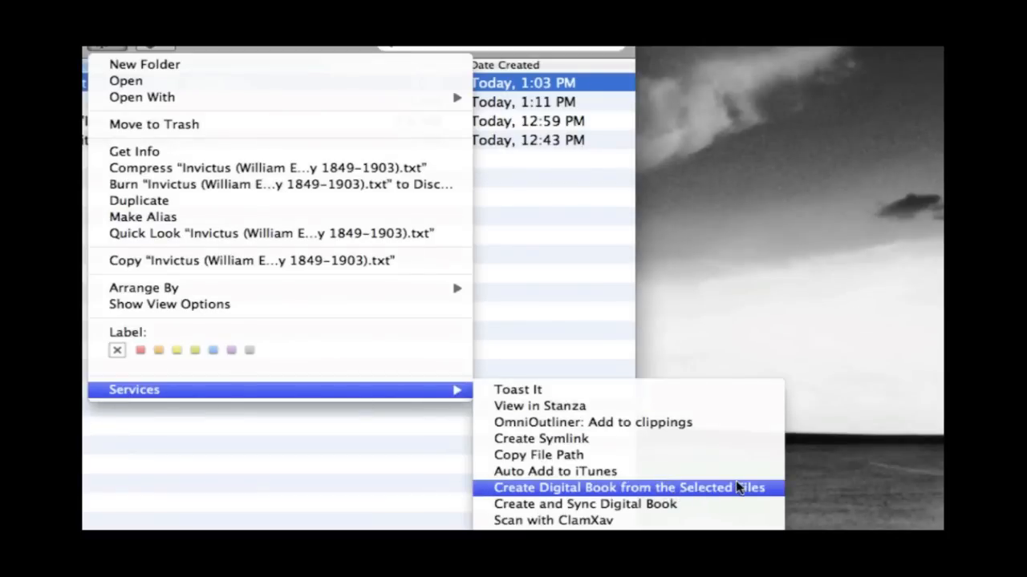
mouse_move(775, 493)
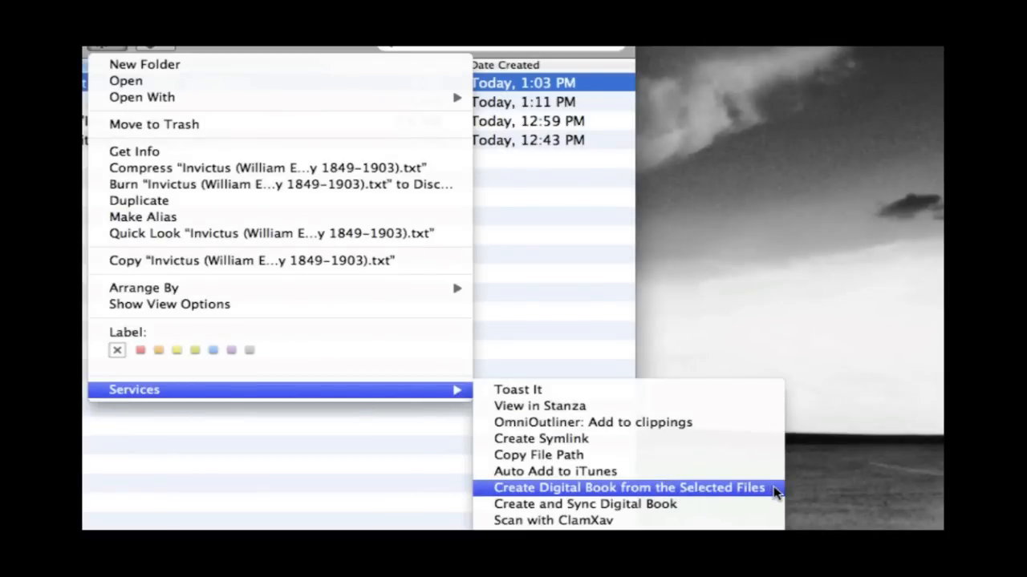
left_click(629, 488)
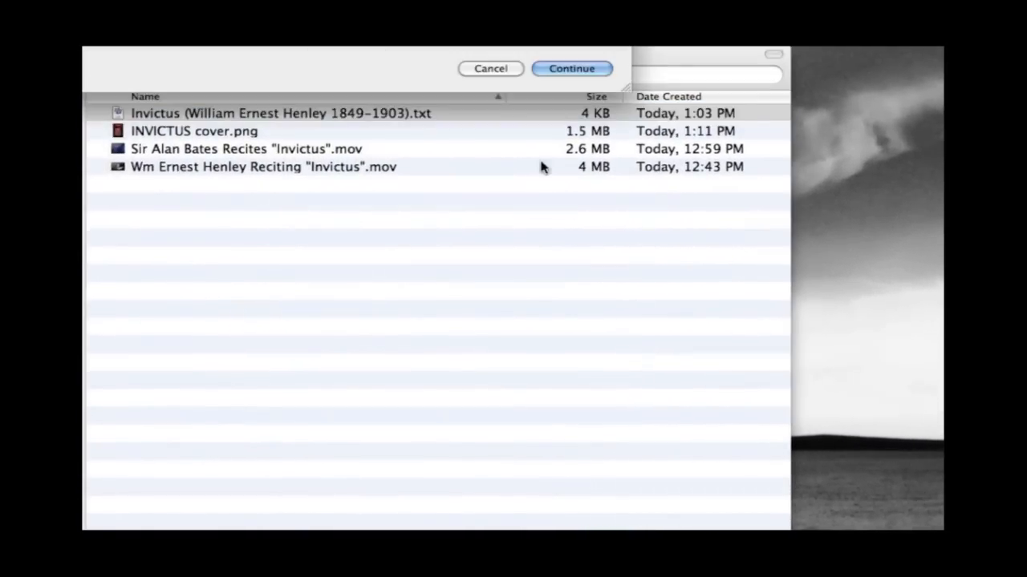
Name the book INVICTUS and set INVICTUS cover.png from the Desktop INVICTUS folder as cover
left_click(571, 68)
type("INVI")
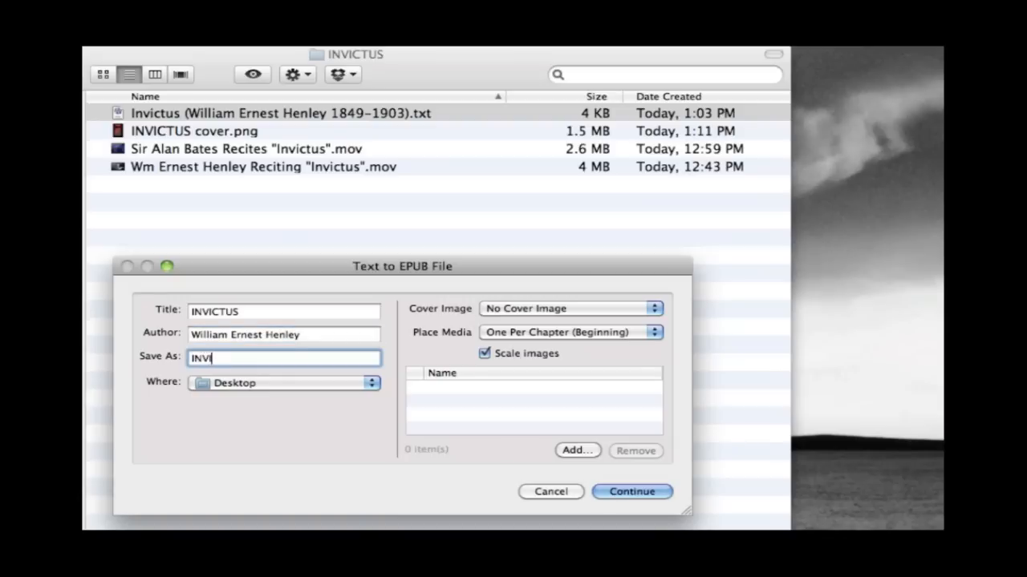
type("CTUS")
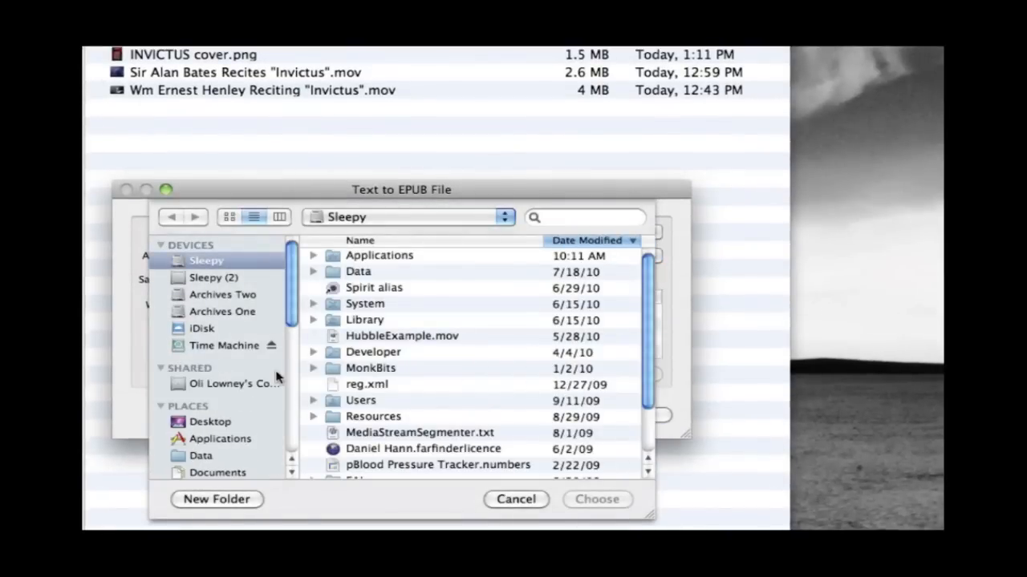
left_click(211, 421)
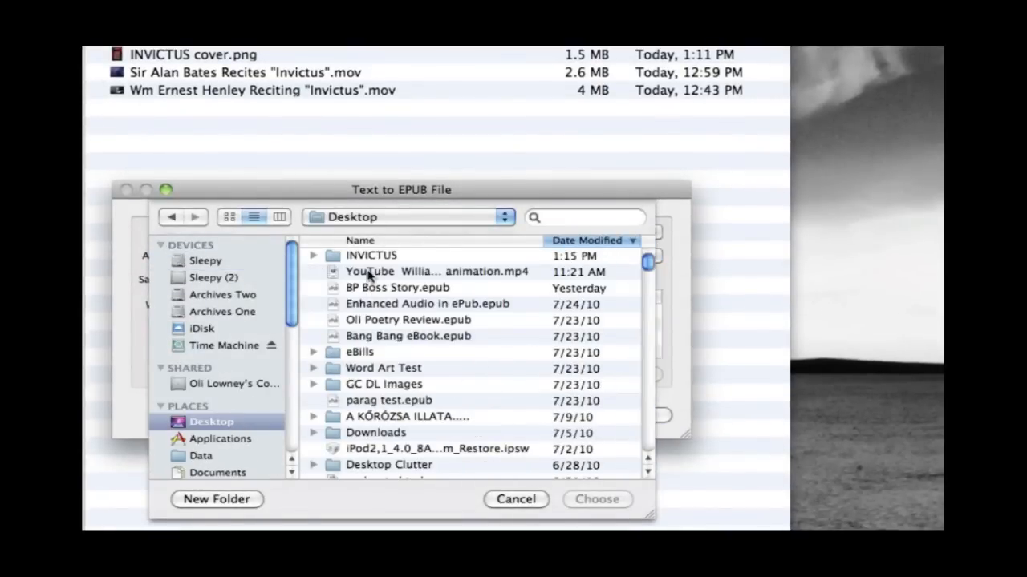
double_click(370, 255)
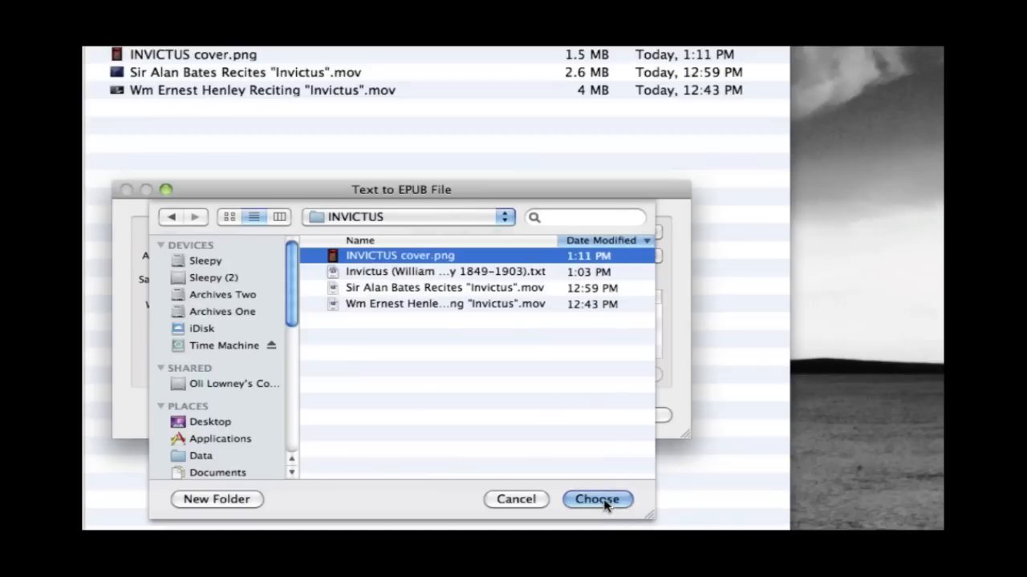
left_click(597, 499)
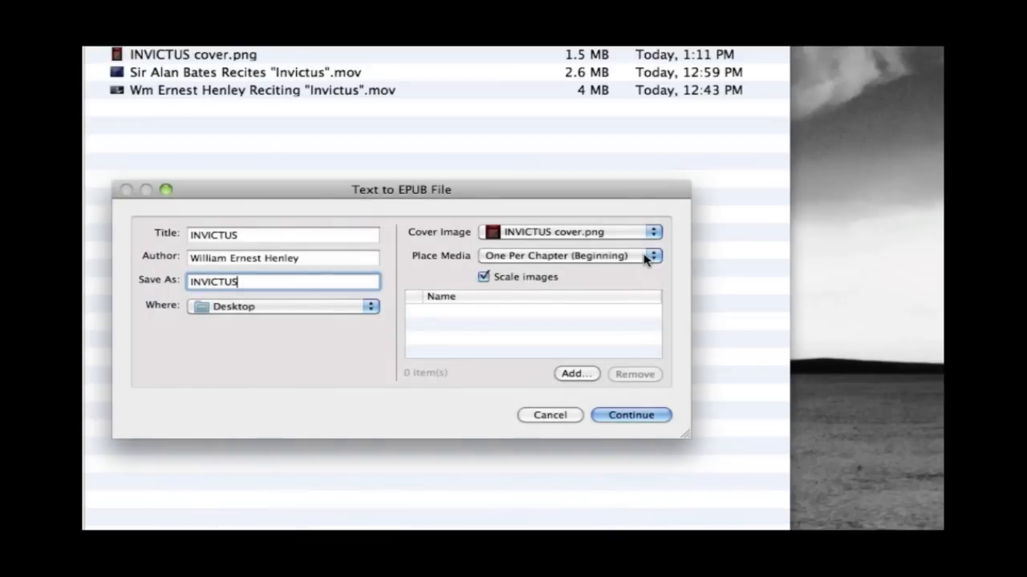
Add the Sir Alan Bates recitation .mov and create the EPUB
left_click(576, 374)
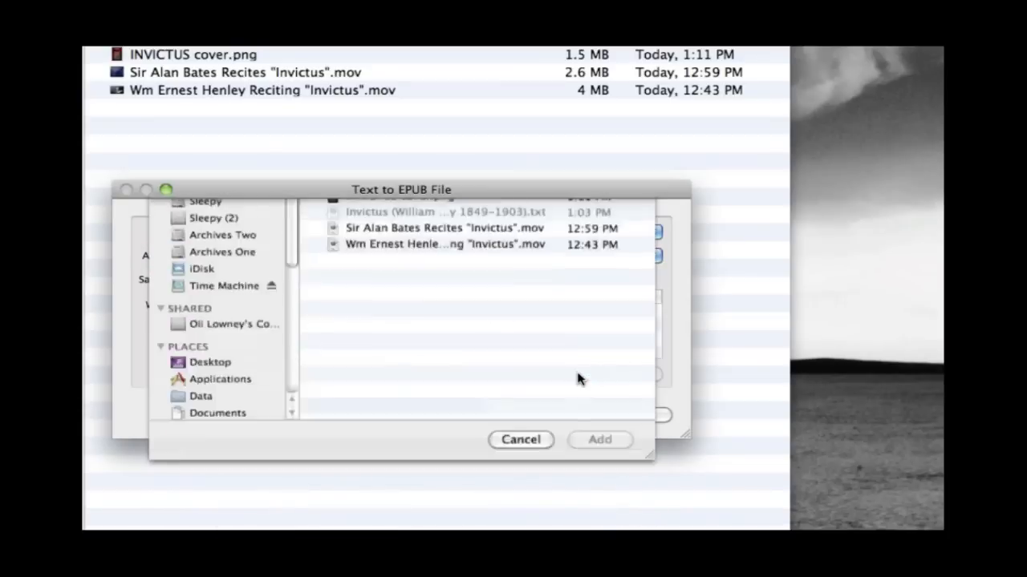
left_click(441, 287)
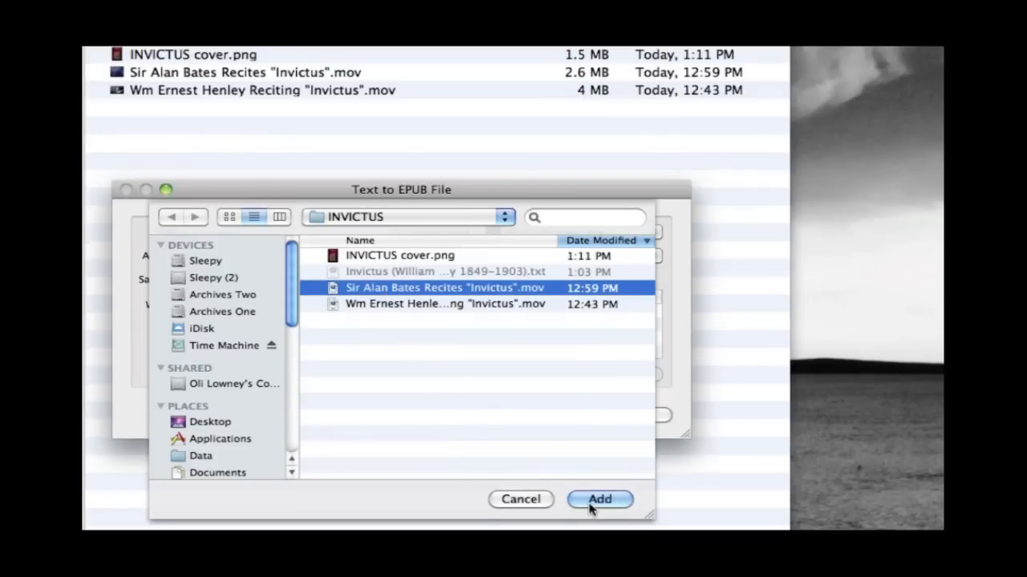
left_click(600, 499)
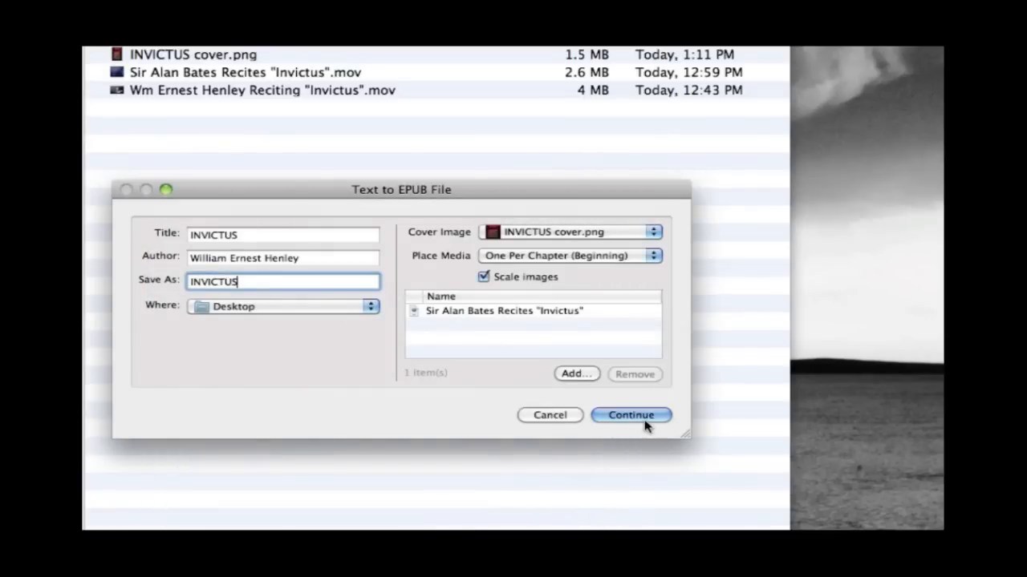
left_click(630, 414)
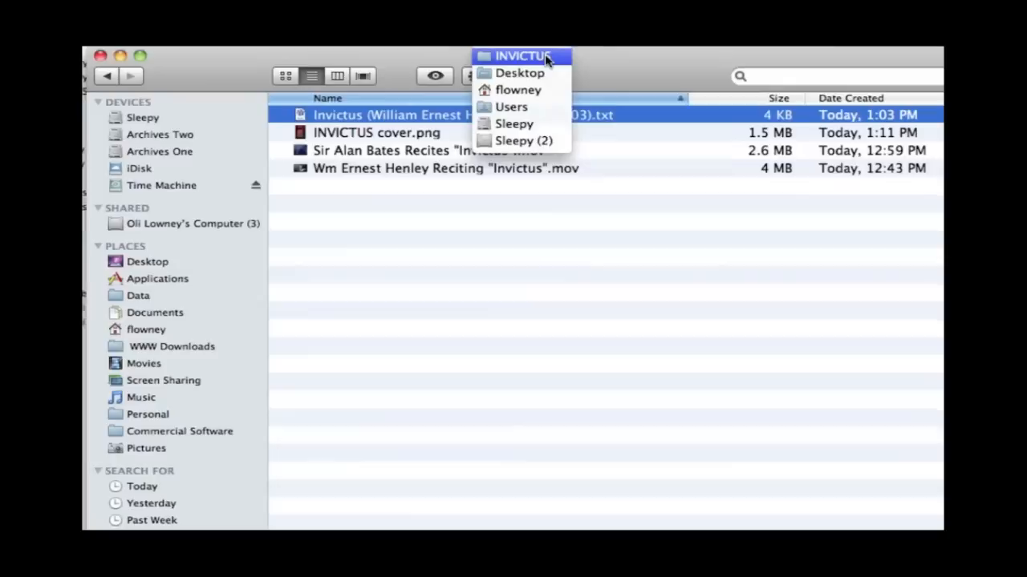
Drag INVICTUS.epub from the Desktop into the iTunes Books library and select its entry
left_click(519, 73)
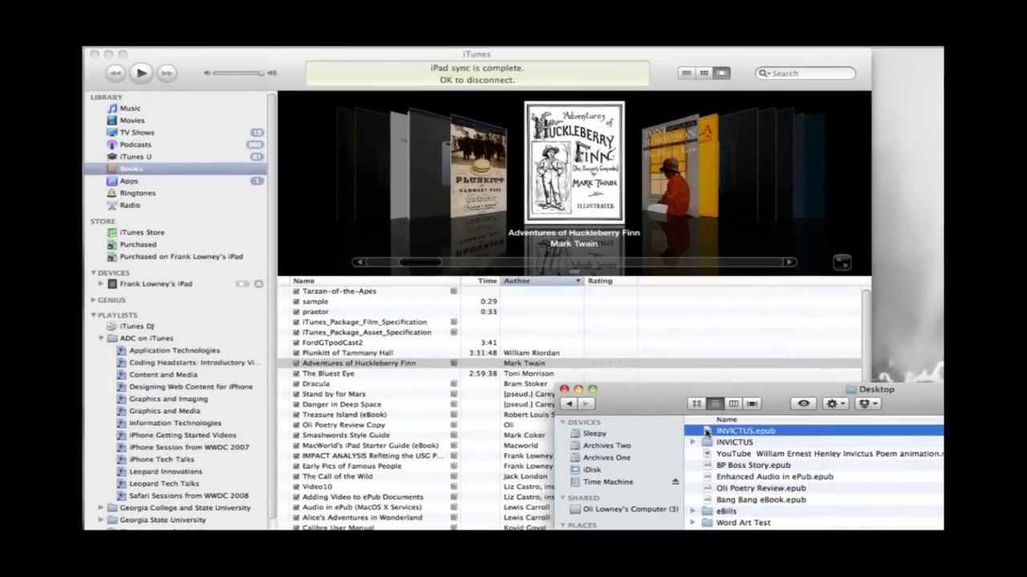
left_click_drag(746, 431, 168, 168)
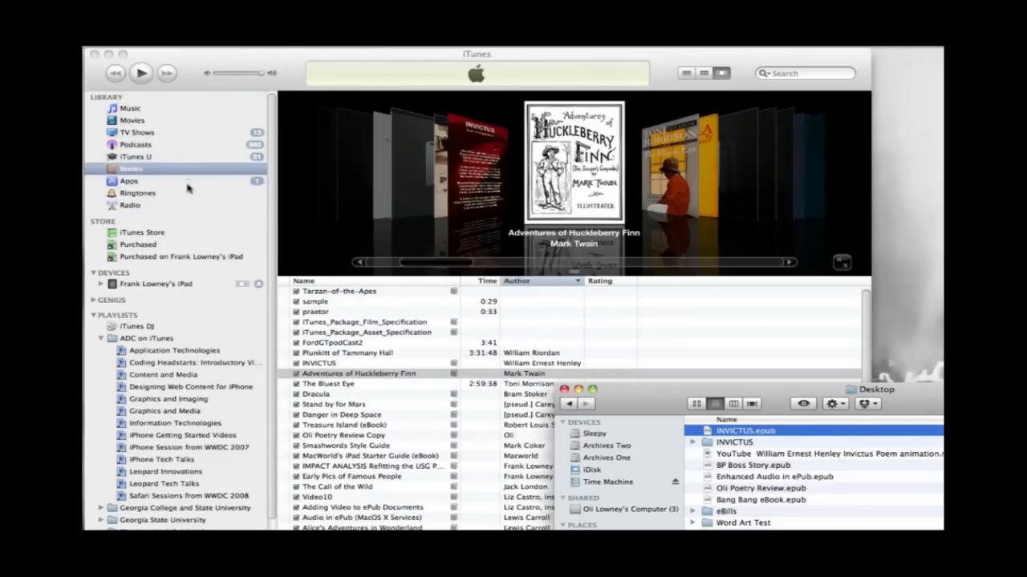
mouse_move(544, 379)
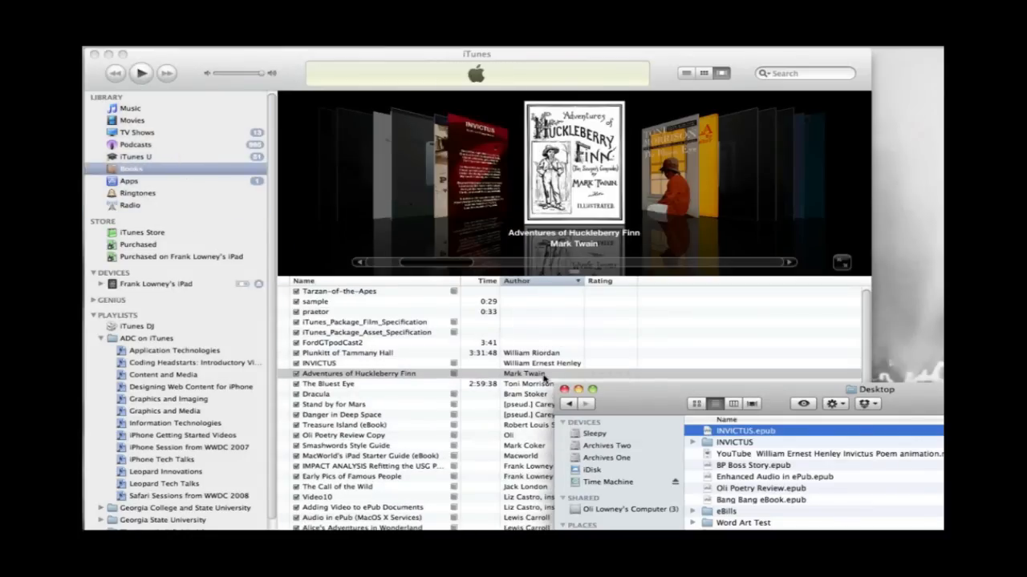
left_click(361, 363)
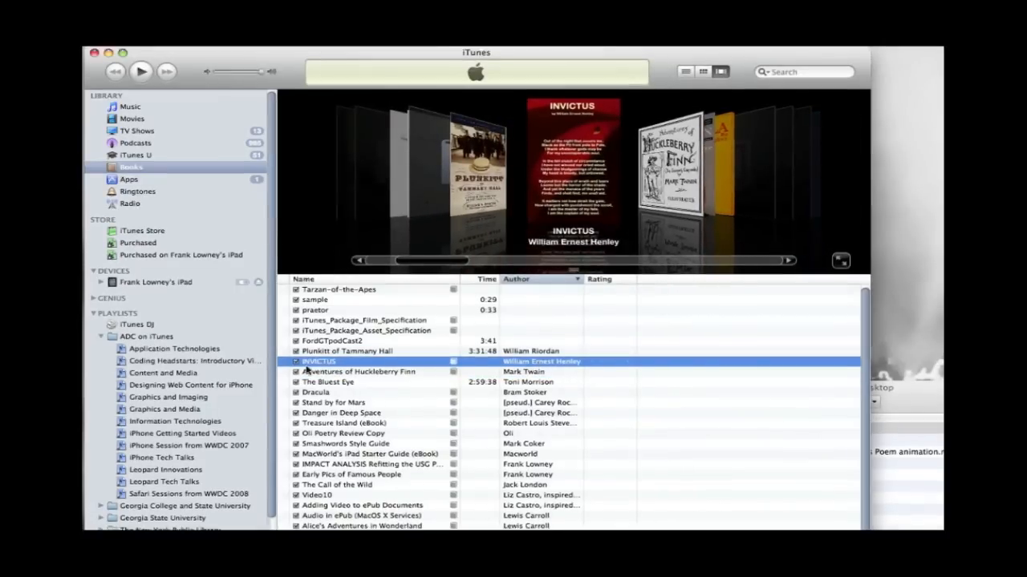
left_click(155, 281)
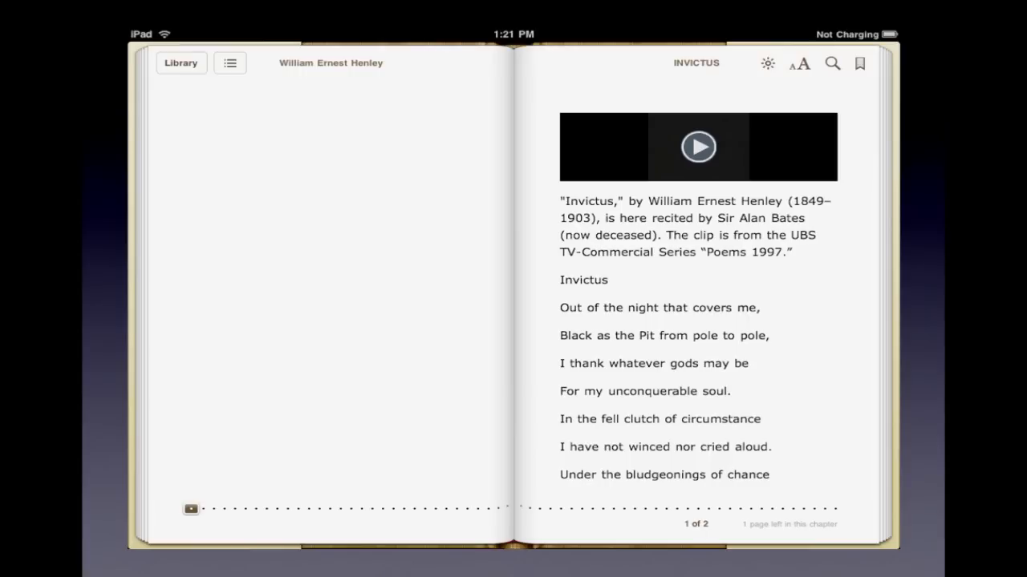
Play the embedded Sir Alan Bates recitation video and show its playback controls
left_click(699, 147)
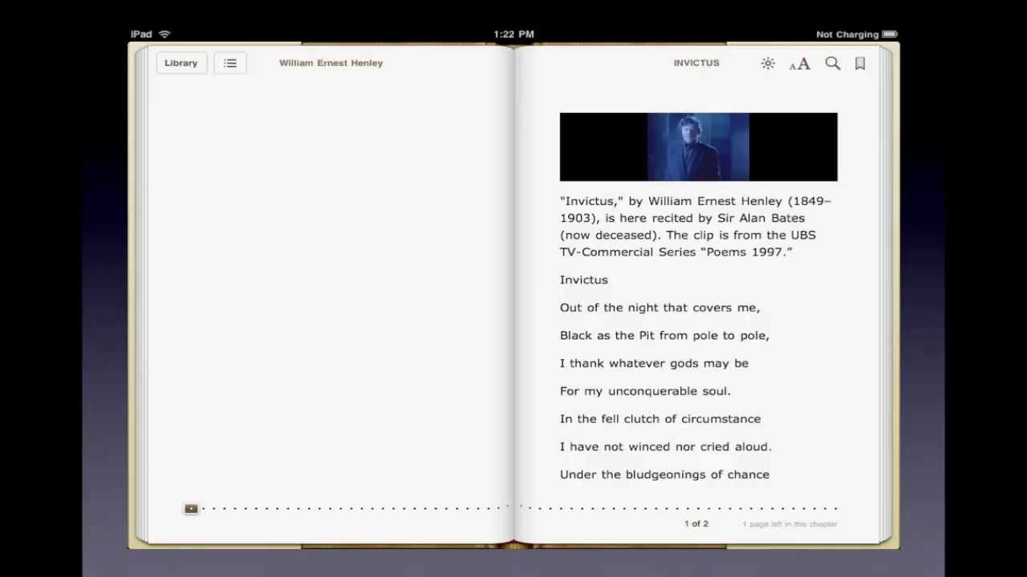
left_click(697, 146)
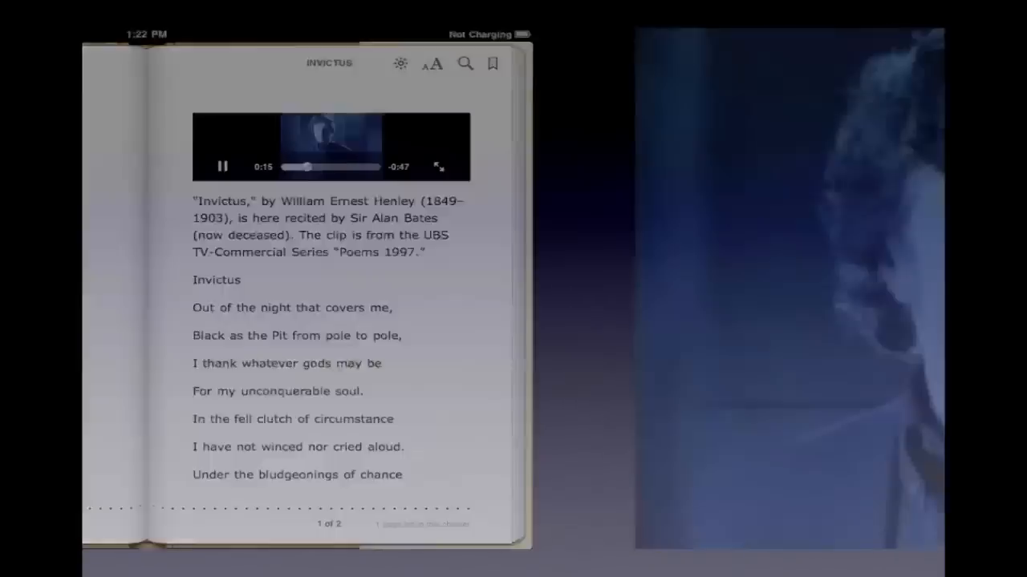
Watch the recitation full screen, return to the poem, then go back to the Library
left_click(438, 167)
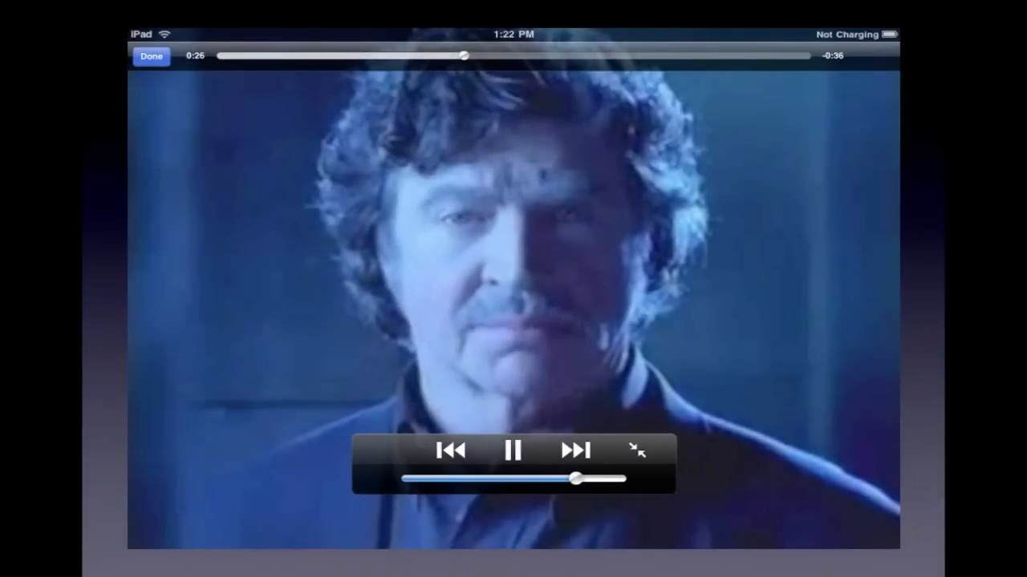
left_click(151, 56)
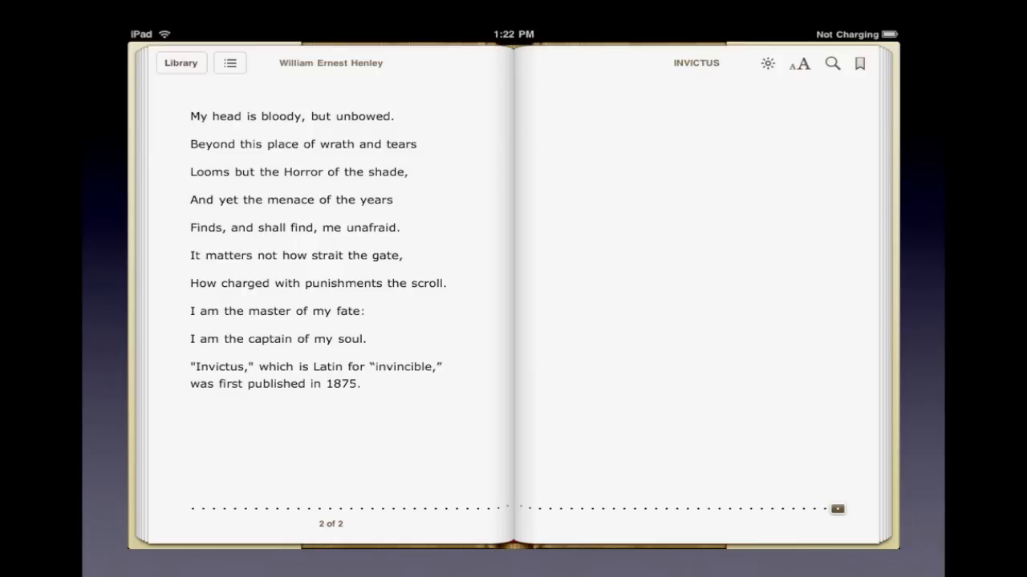
left_click(181, 62)
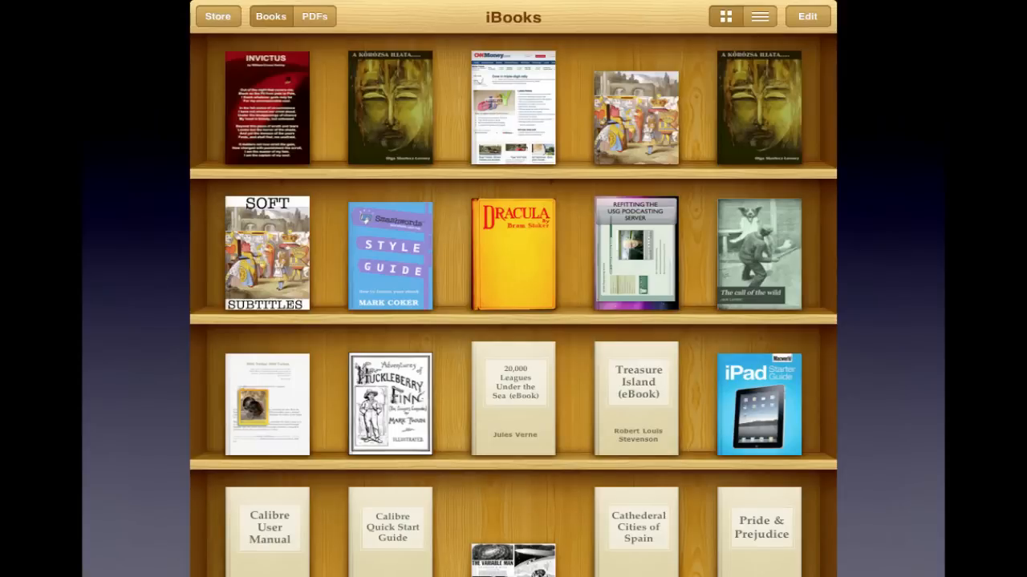